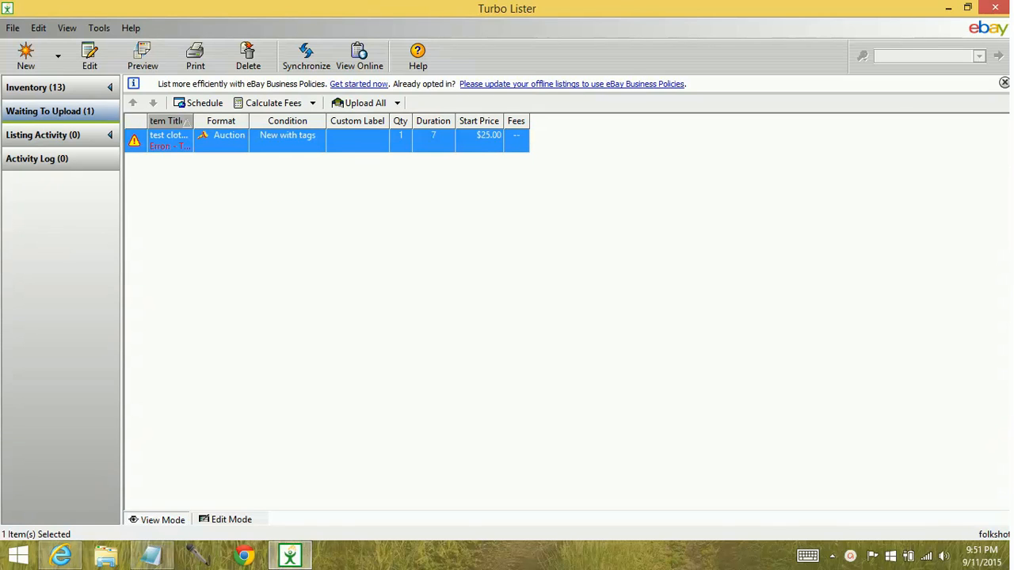
pyautogui.moveTo(485, 316)
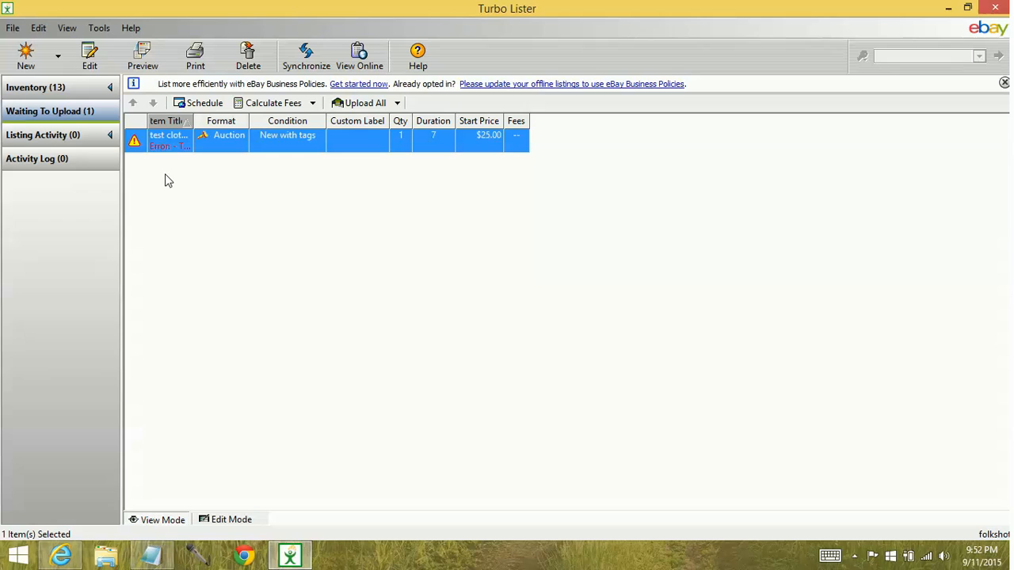
pyautogui.moveTo(171, 163)
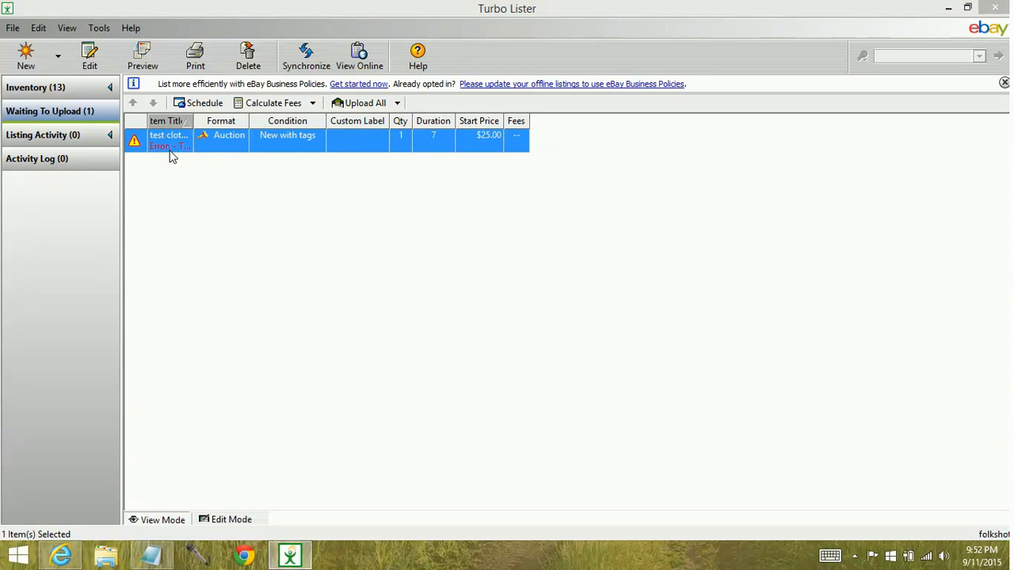
# Bring up the item specifics editor for the 'test clothing' listing under Women's Clothing > Jeans.
pyautogui.doubleClick(167, 140)
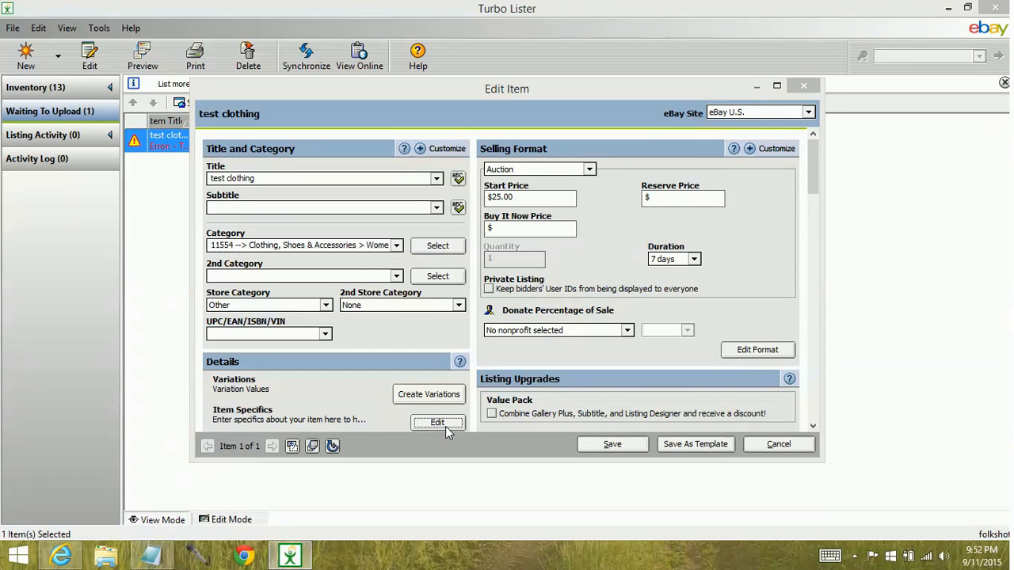
pyautogui.click(437, 421)
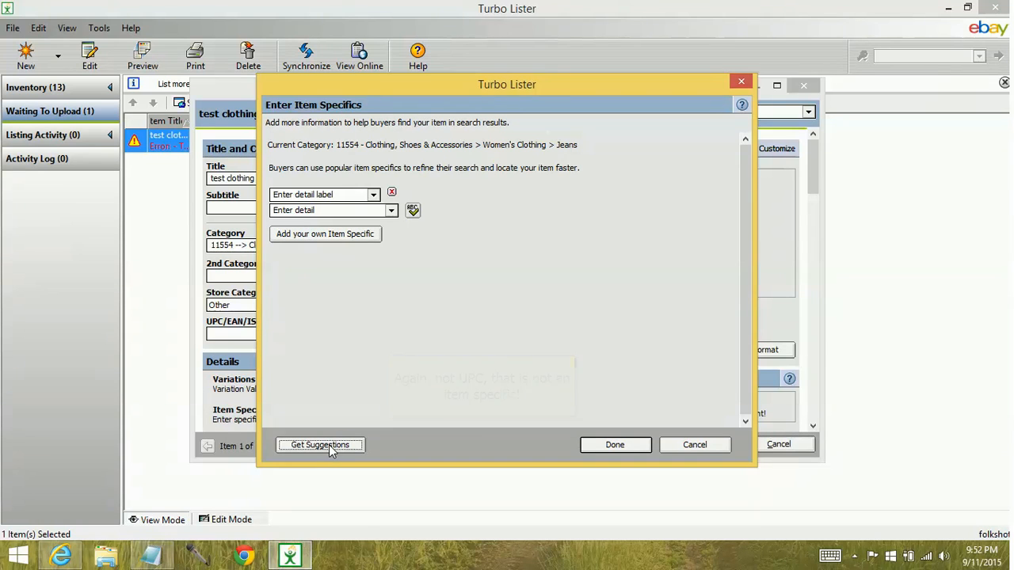
# From the suggestions, set Brand 7 For All Mankind, Size Type Regular, Bottoms Size M and Style Boyfriend.
pyautogui.click(320, 444)
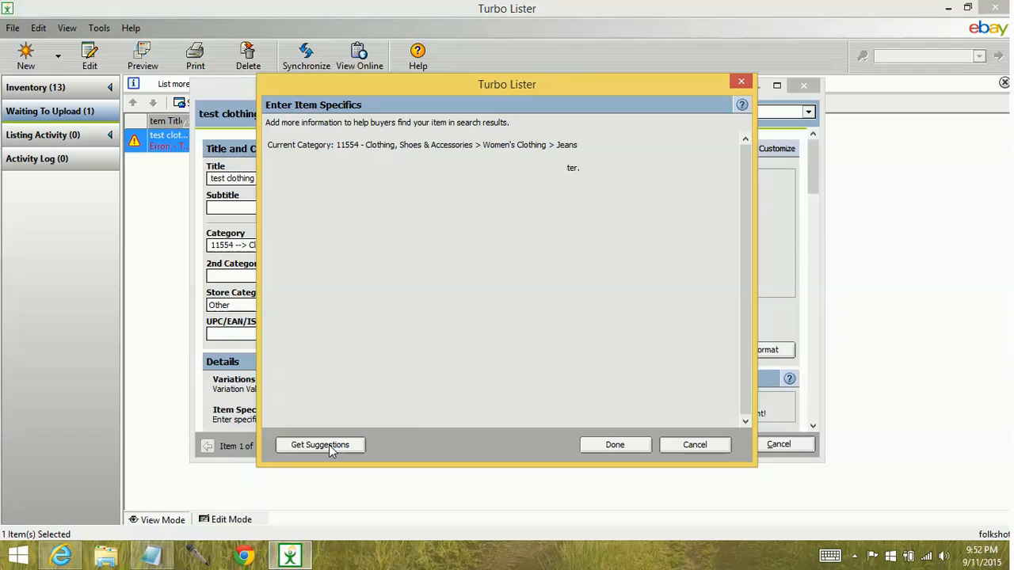
pyautogui.click(320, 444)
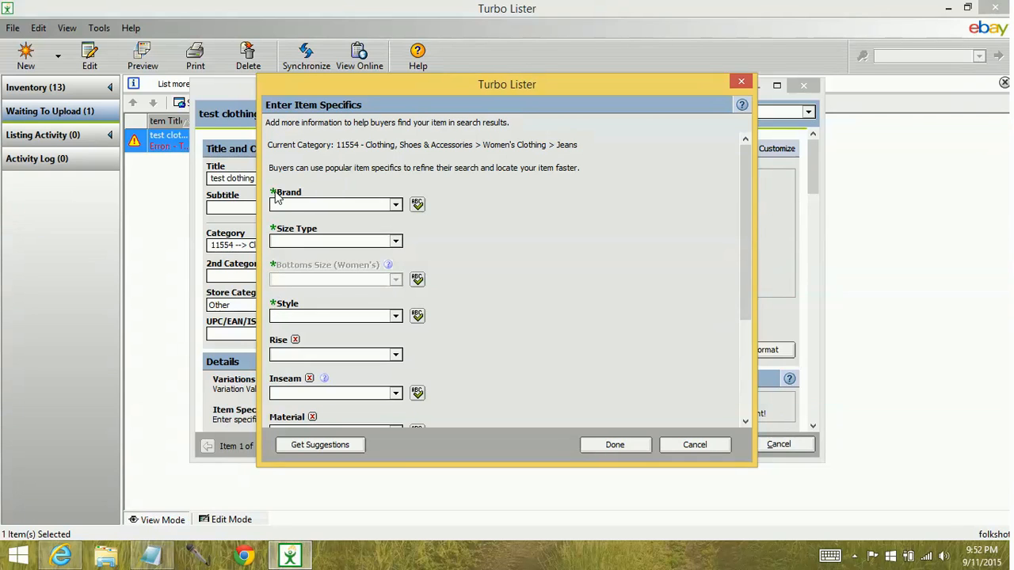
pyautogui.click(397, 204)
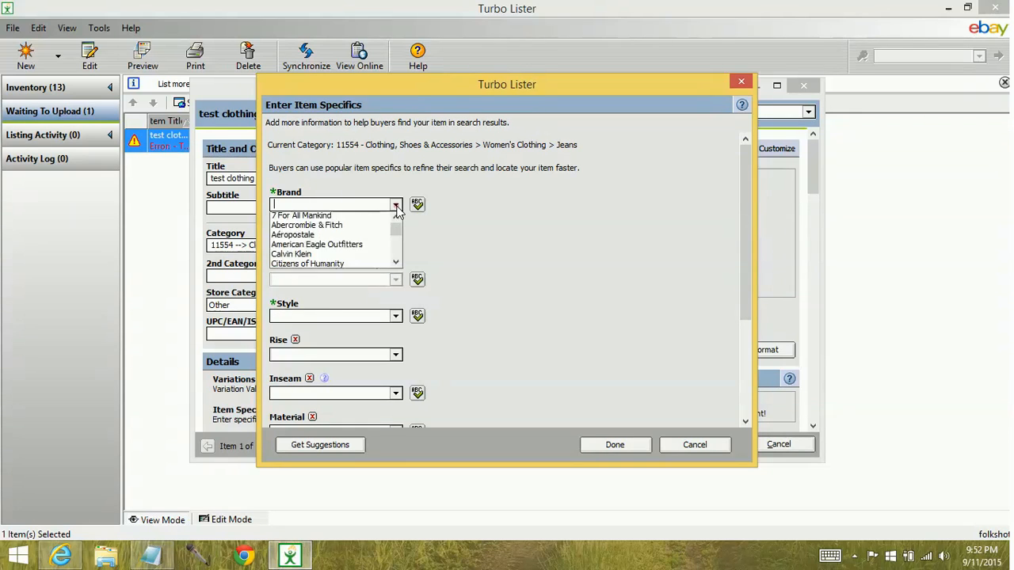
pyautogui.click(302, 215)
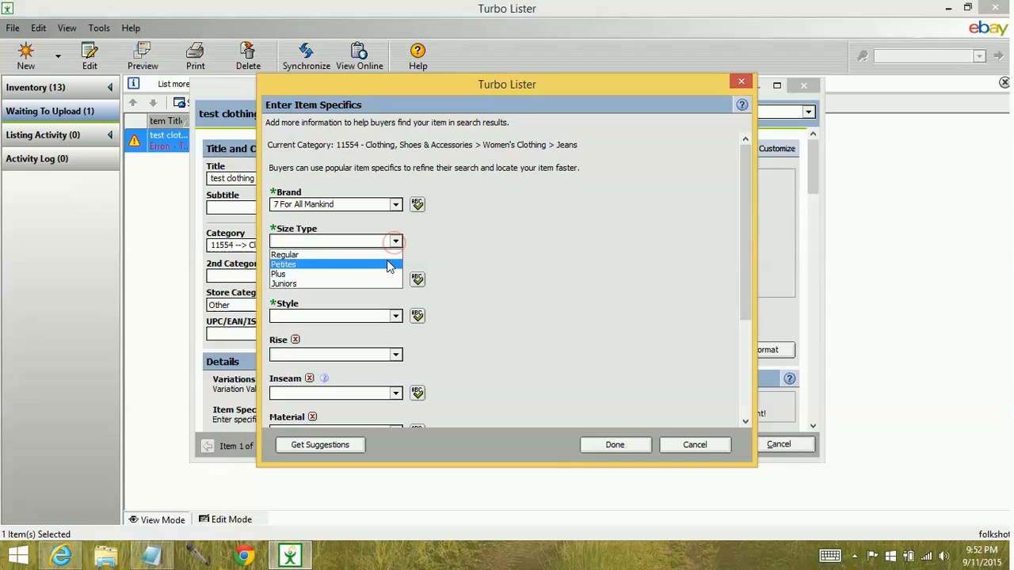
pyautogui.click(285, 254)
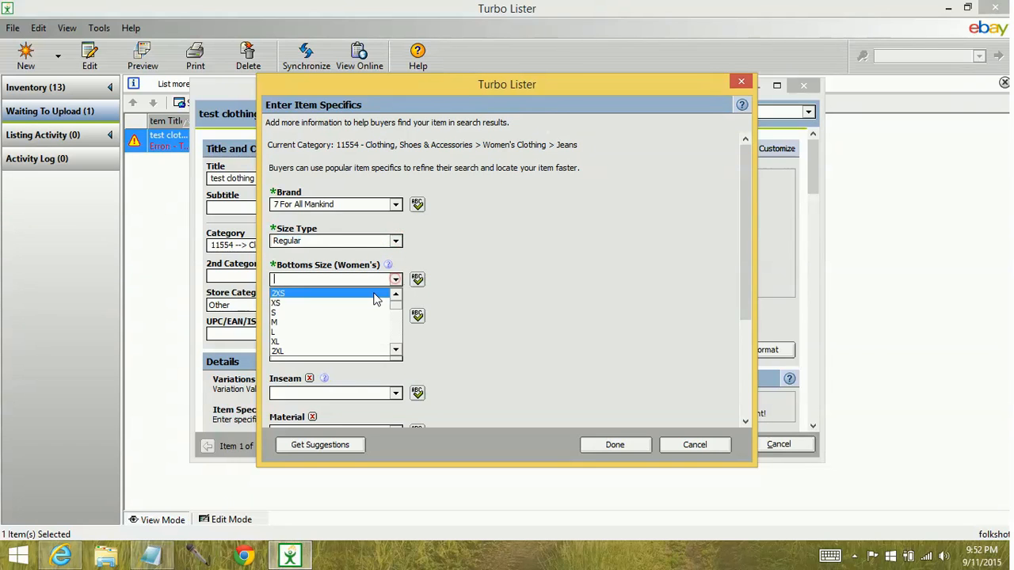
pyautogui.click(274, 322)
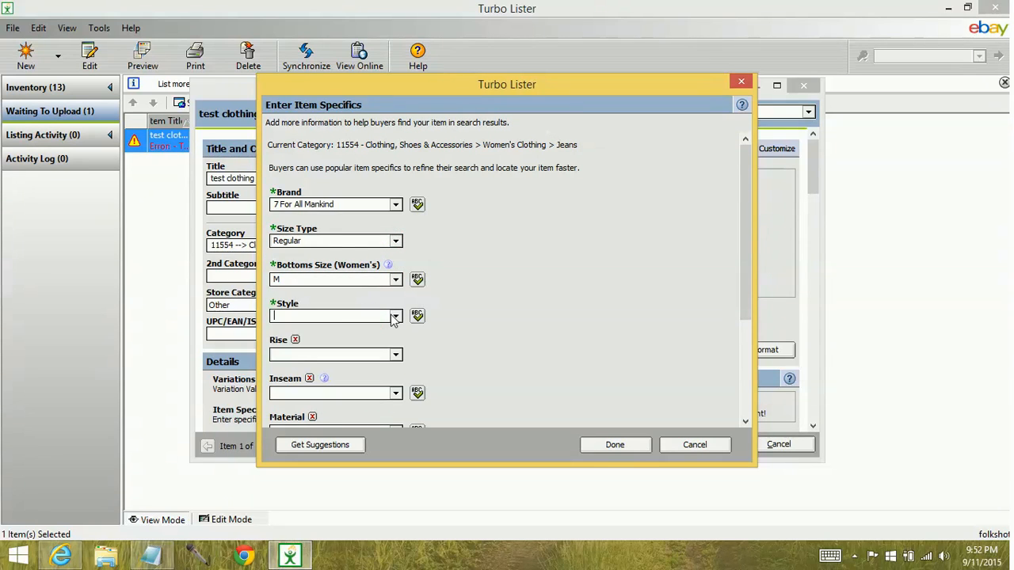
pyautogui.click(333, 315)
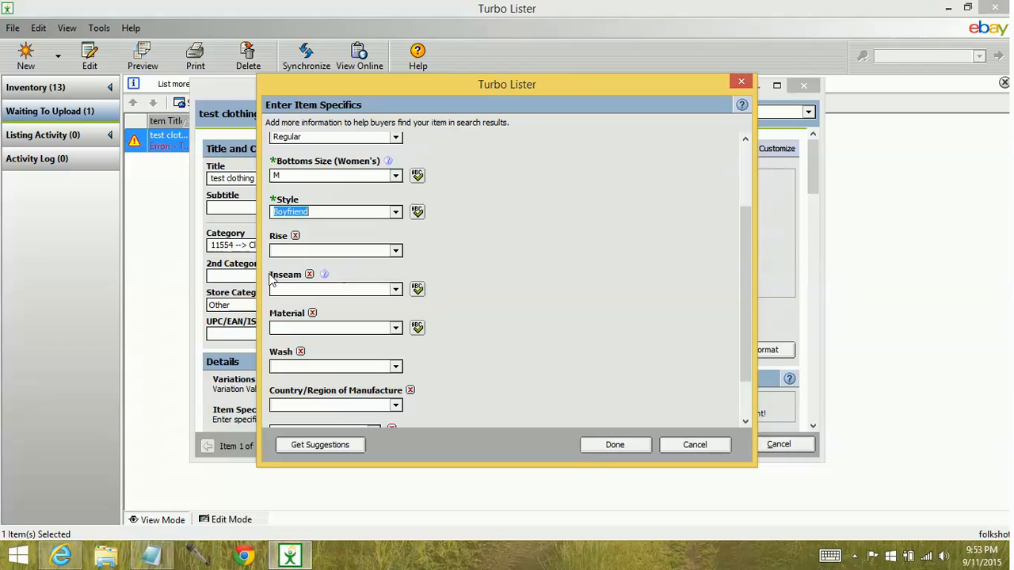
pyautogui.moveTo(298, 322)
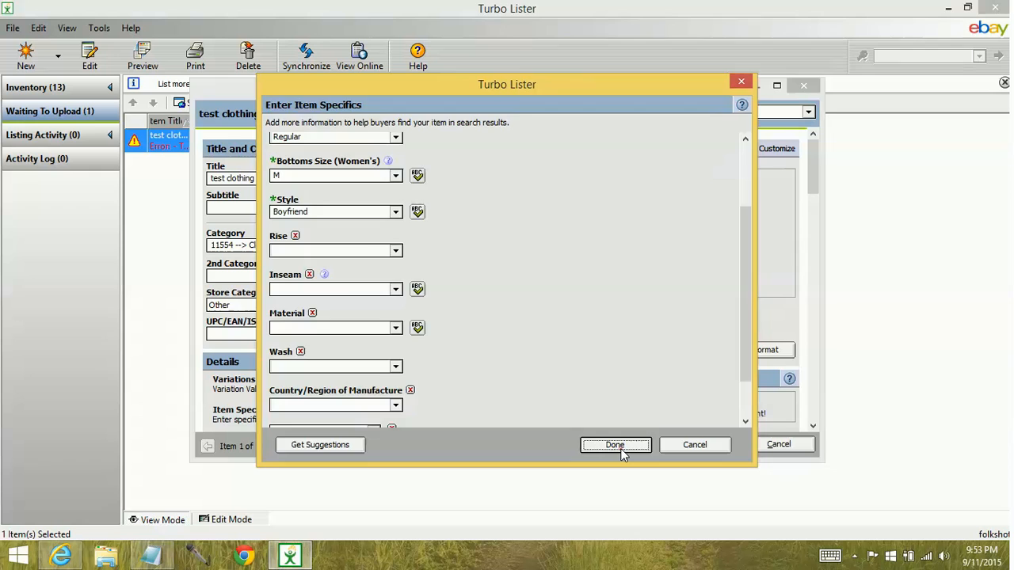
# Confirm the item specifics and save the edited listing.
pyautogui.click(615, 443)
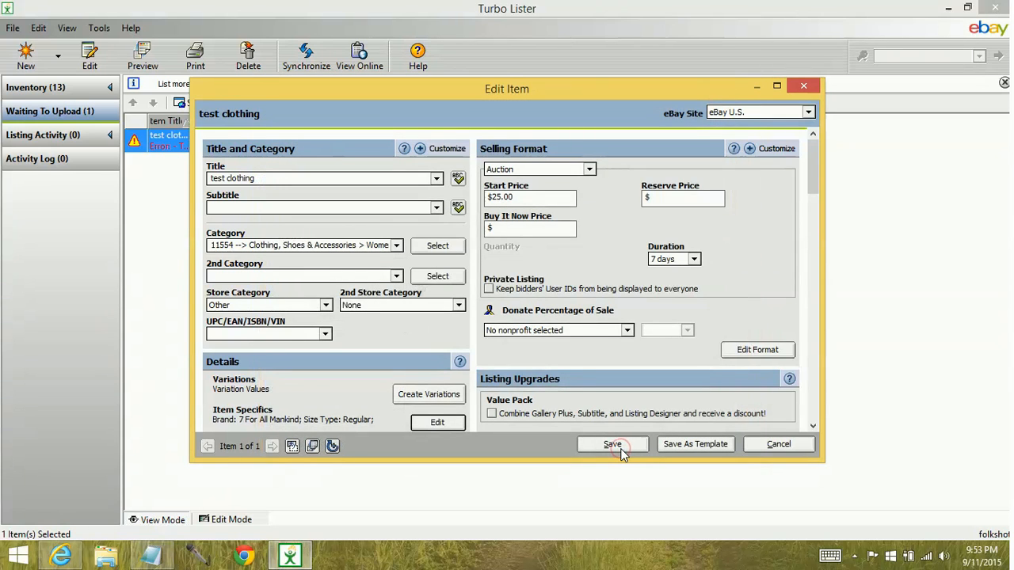
pyautogui.click(612, 444)
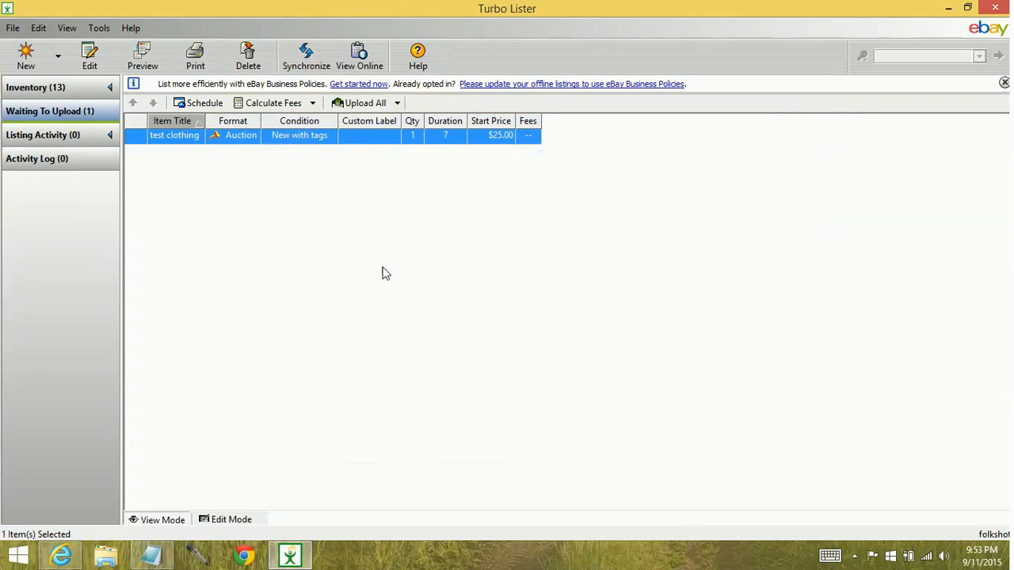
# Calculate the listing fees, totalling $0.15, and dismiss the results.
pyautogui.click(272, 101)
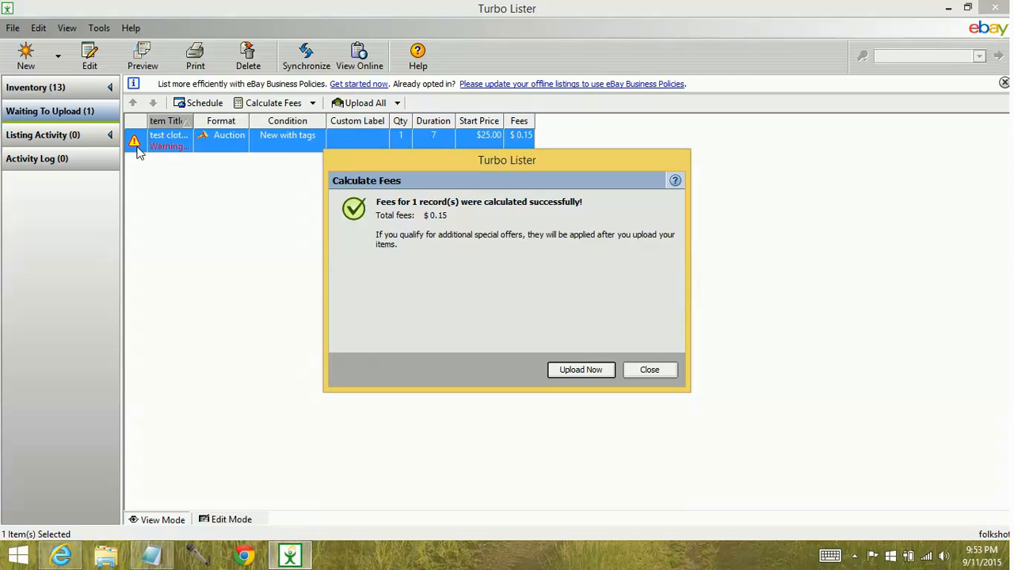
pyautogui.moveTo(537, 263)
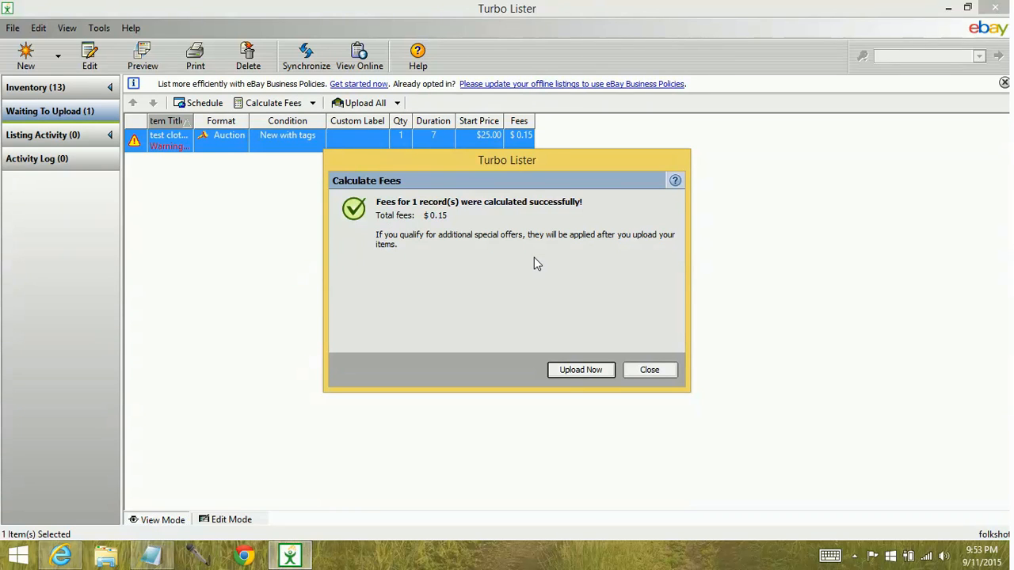
pyautogui.moveTo(649, 371)
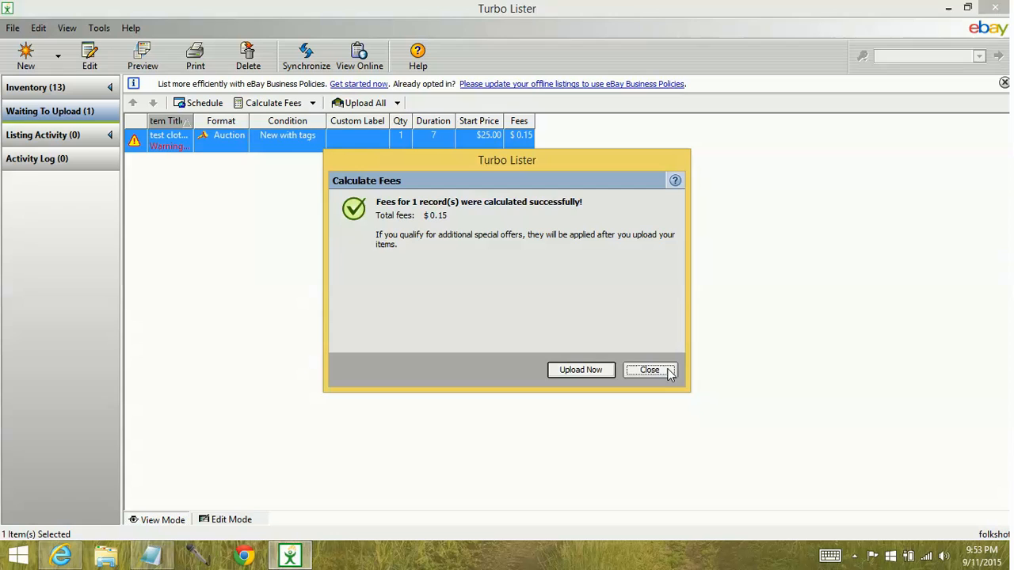
pyautogui.click(650, 371)
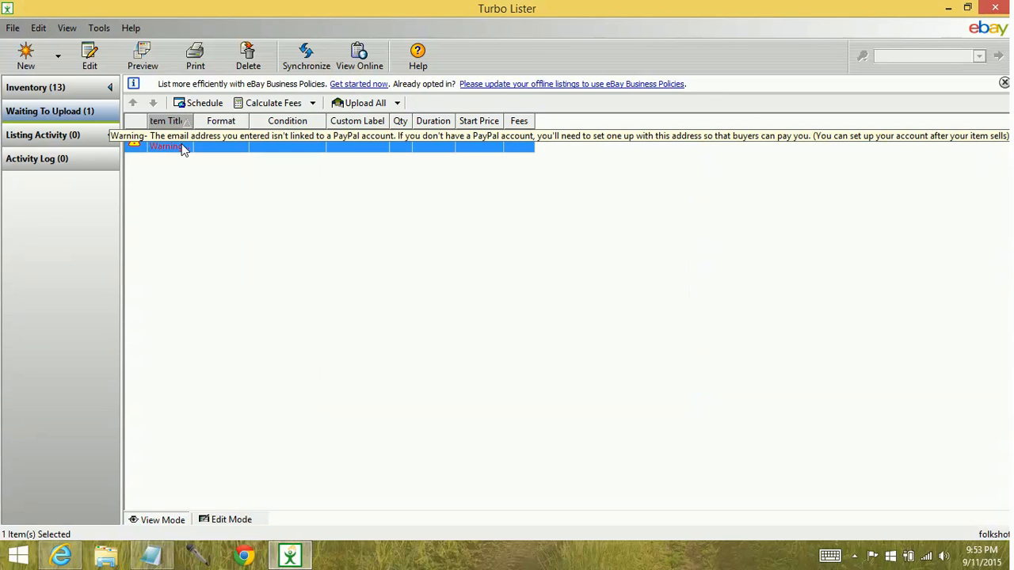